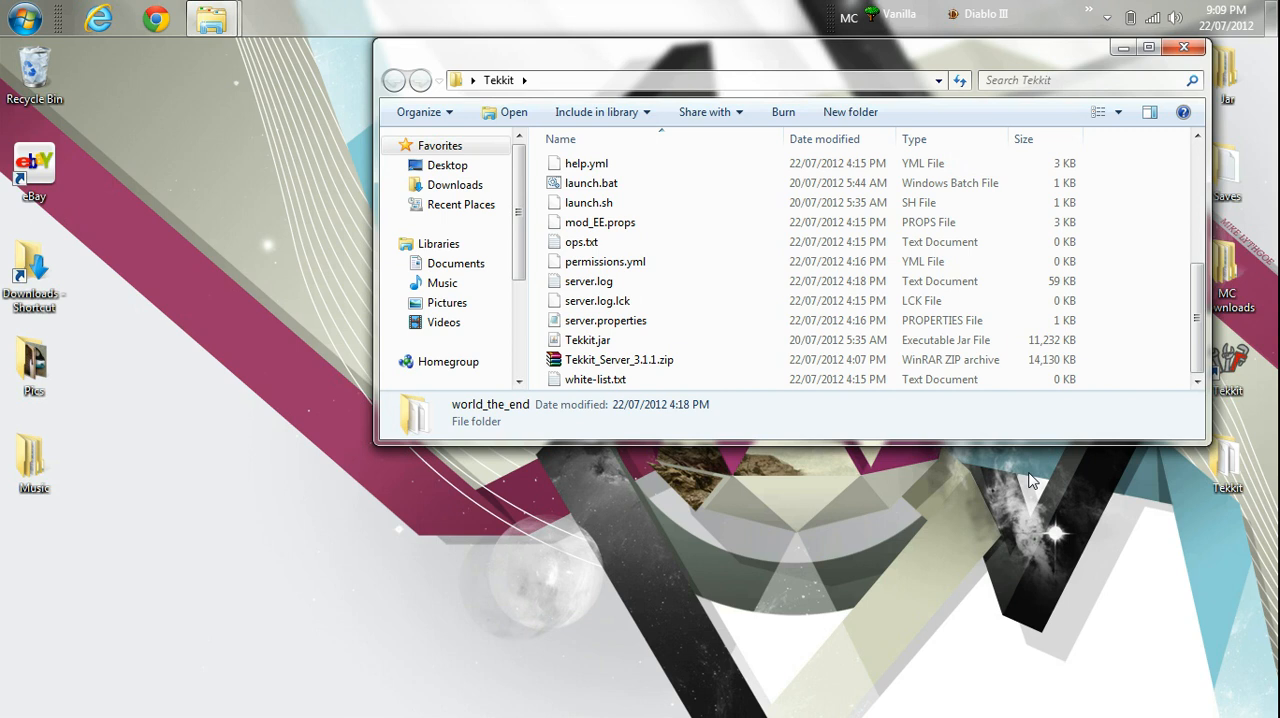
Browse the Tekkit server folder in Windows Explorer
{"action": "left_click", "coordinate": [604, 320]}
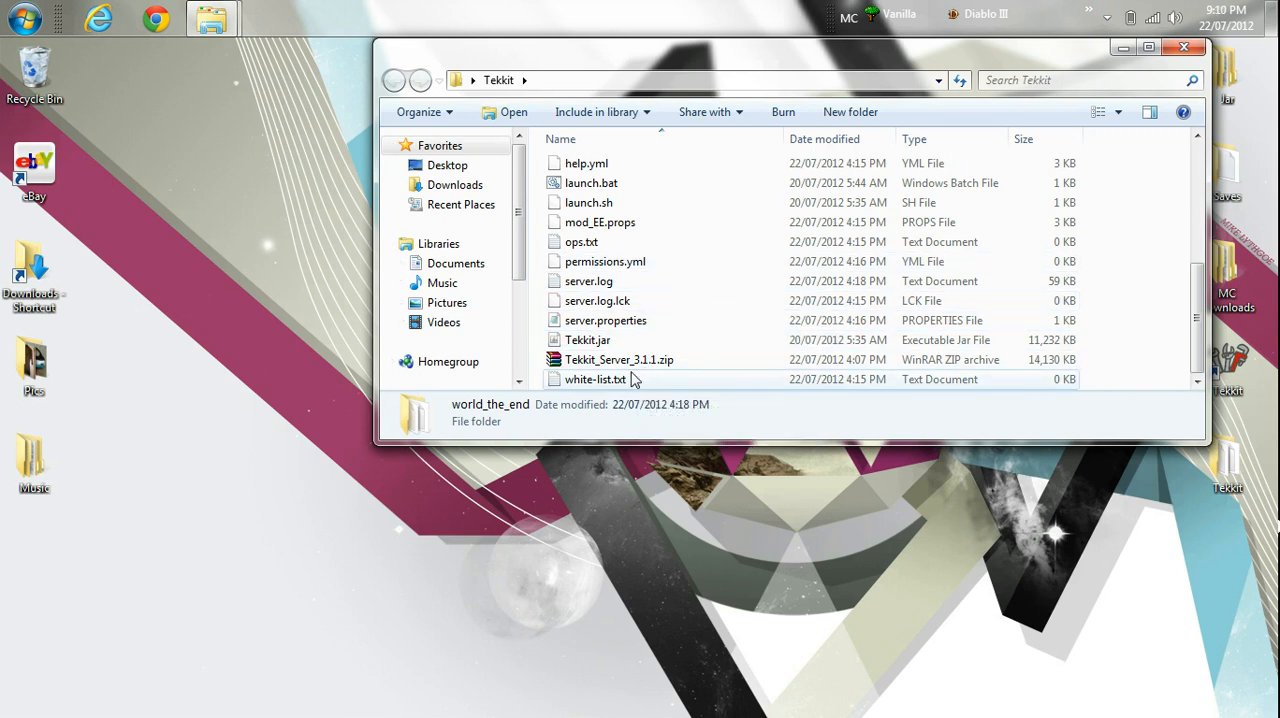
{"action": "mouse_move", "coordinate": [670, 260]}
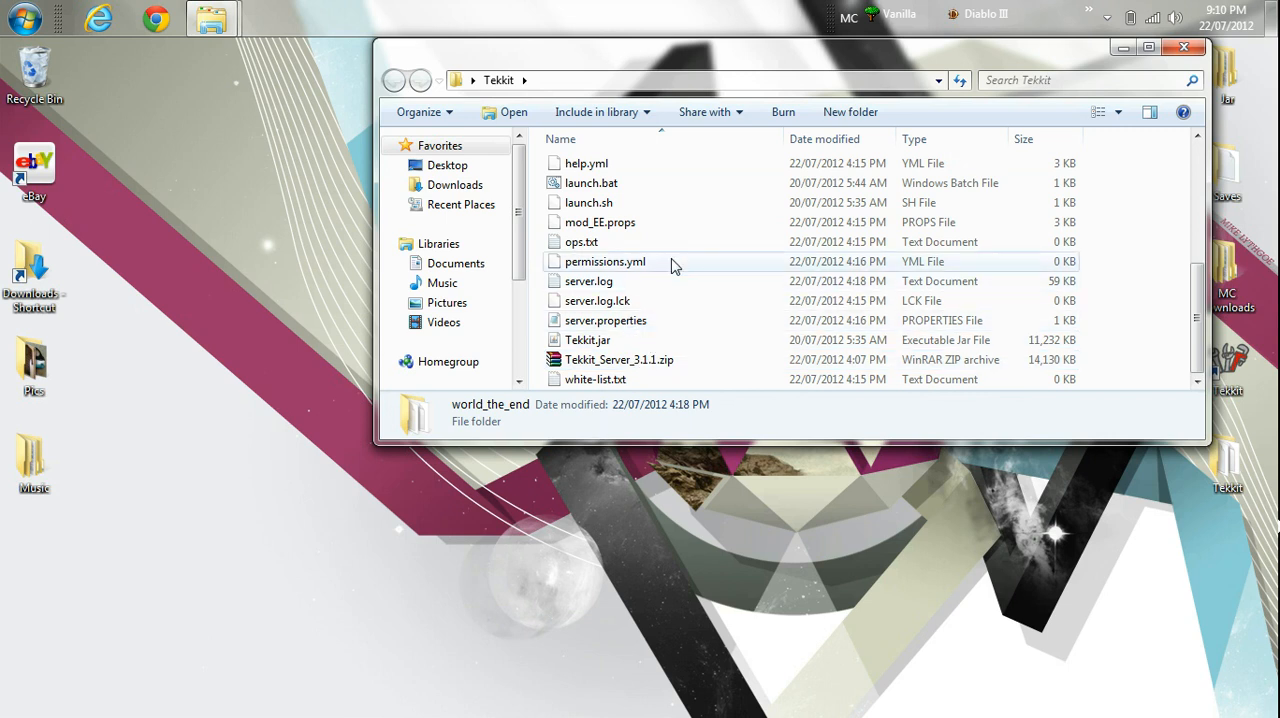
{"action": "mouse_move", "coordinate": [592, 184]}
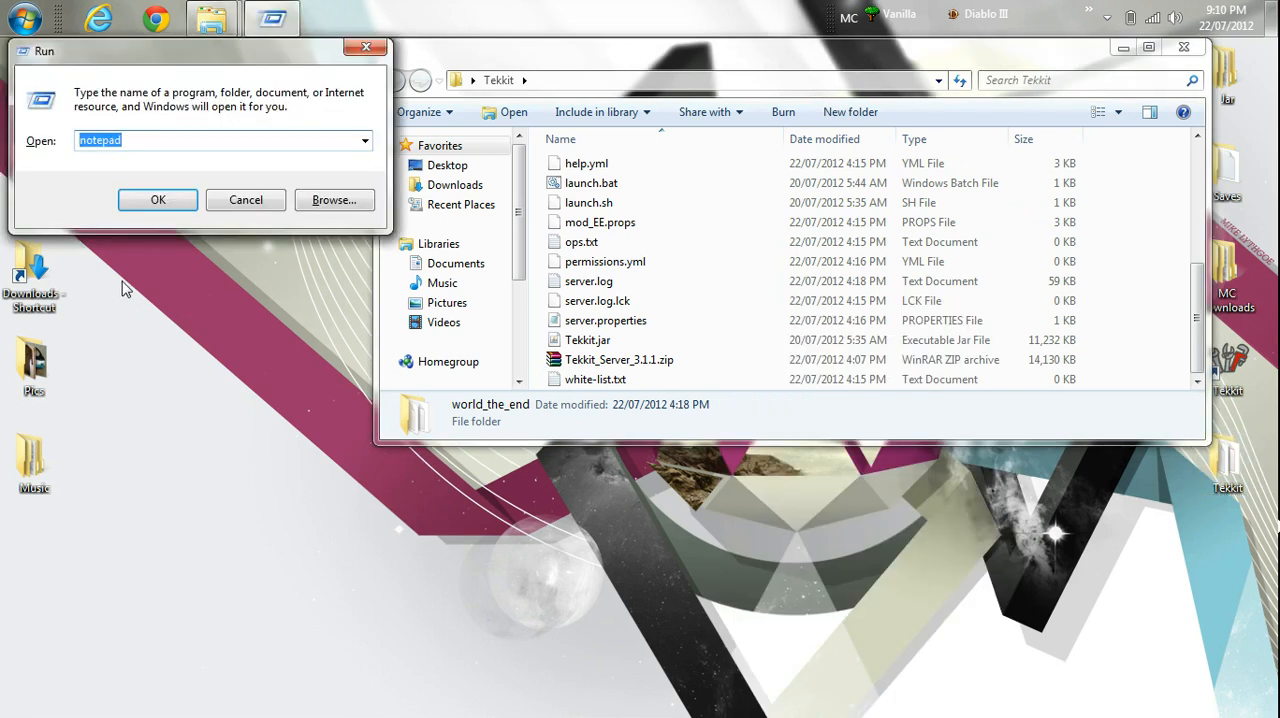
Start Notepad via Run and paste 'java -Xmx3G -Xms2G -jar Tekkit.jar nogui' plus 'pause'
{"action": "type", "text": "note"}
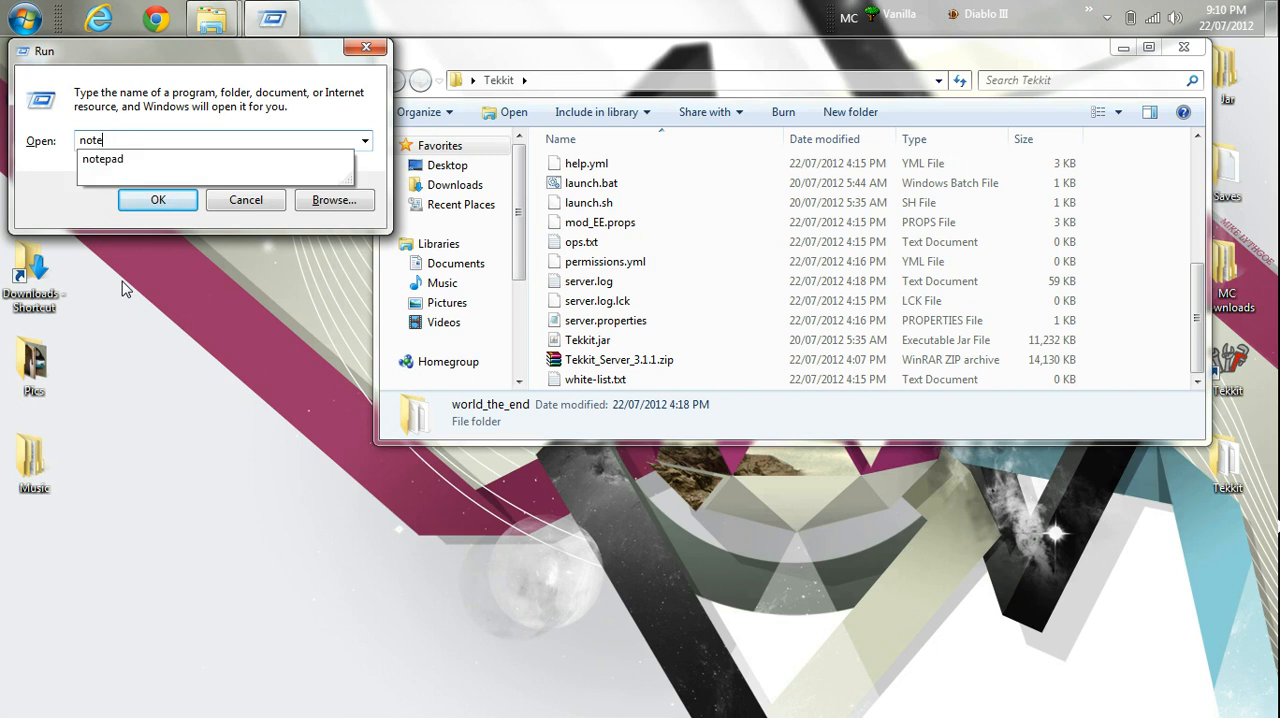
{"action": "left_click", "coordinate": [156, 198]}
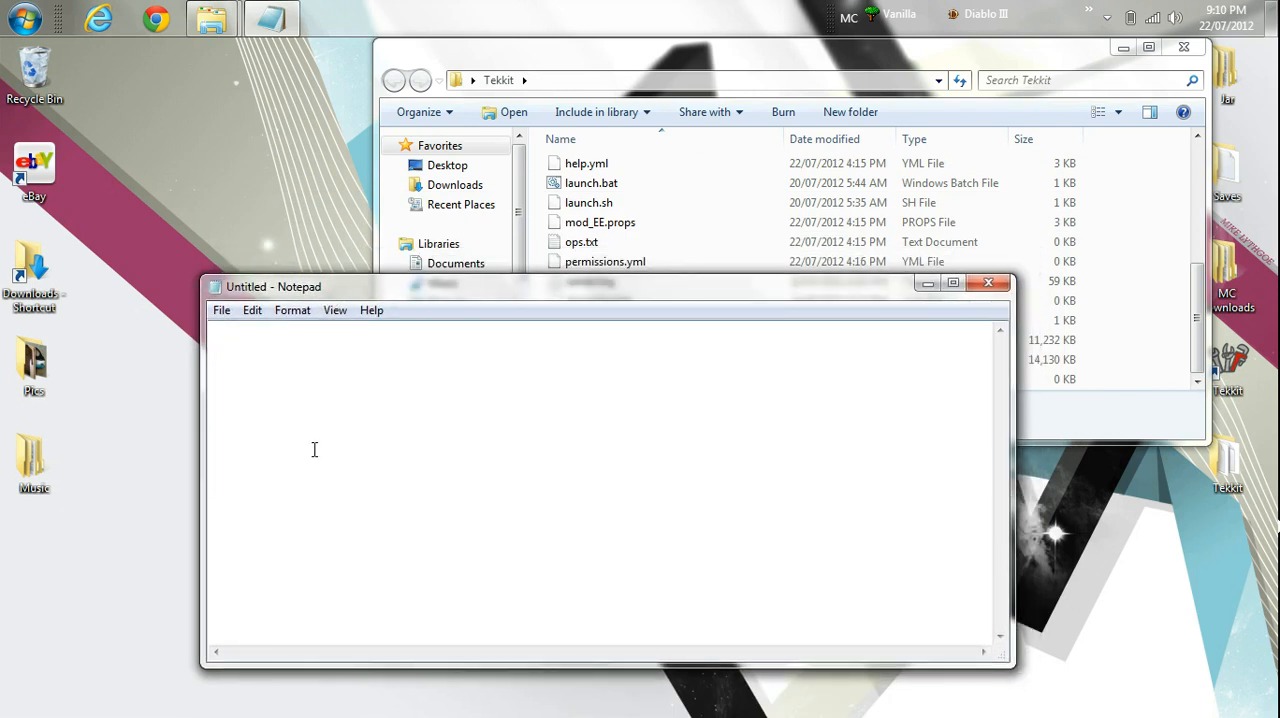
{"action": "mouse_move", "coordinate": [332, 602]}
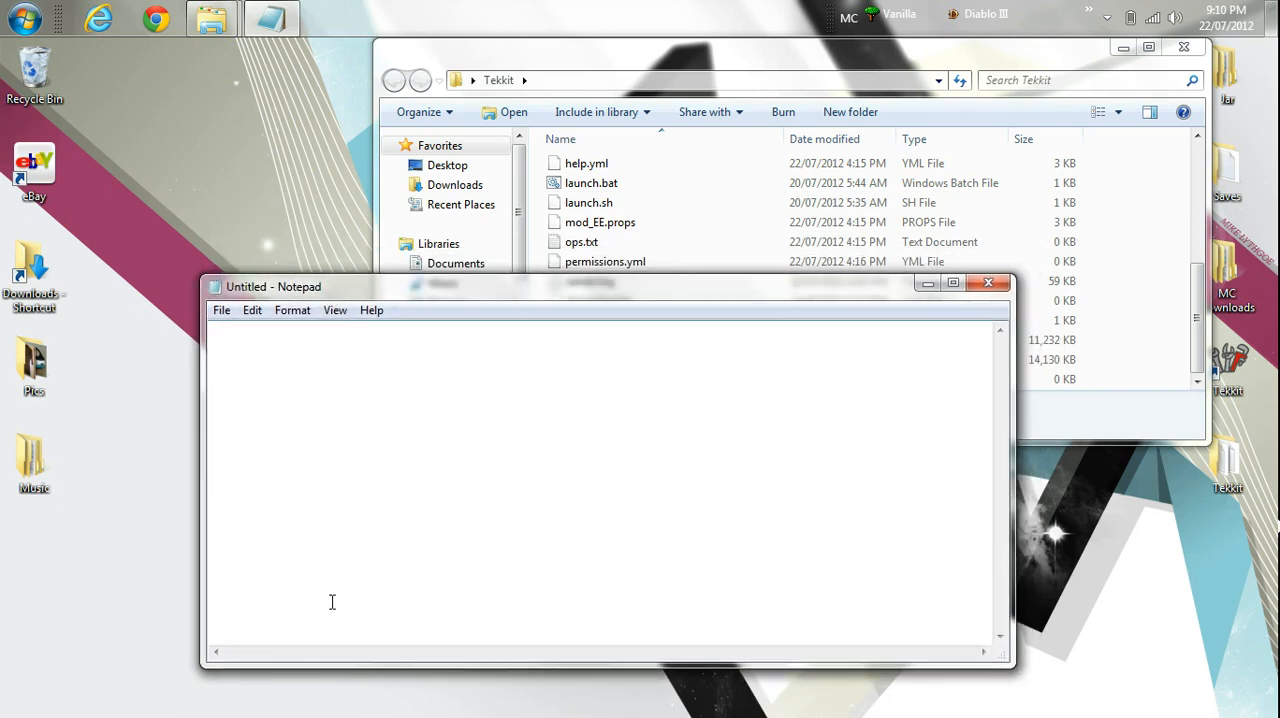
{"action": "right_click", "coordinate": [592, 184]}
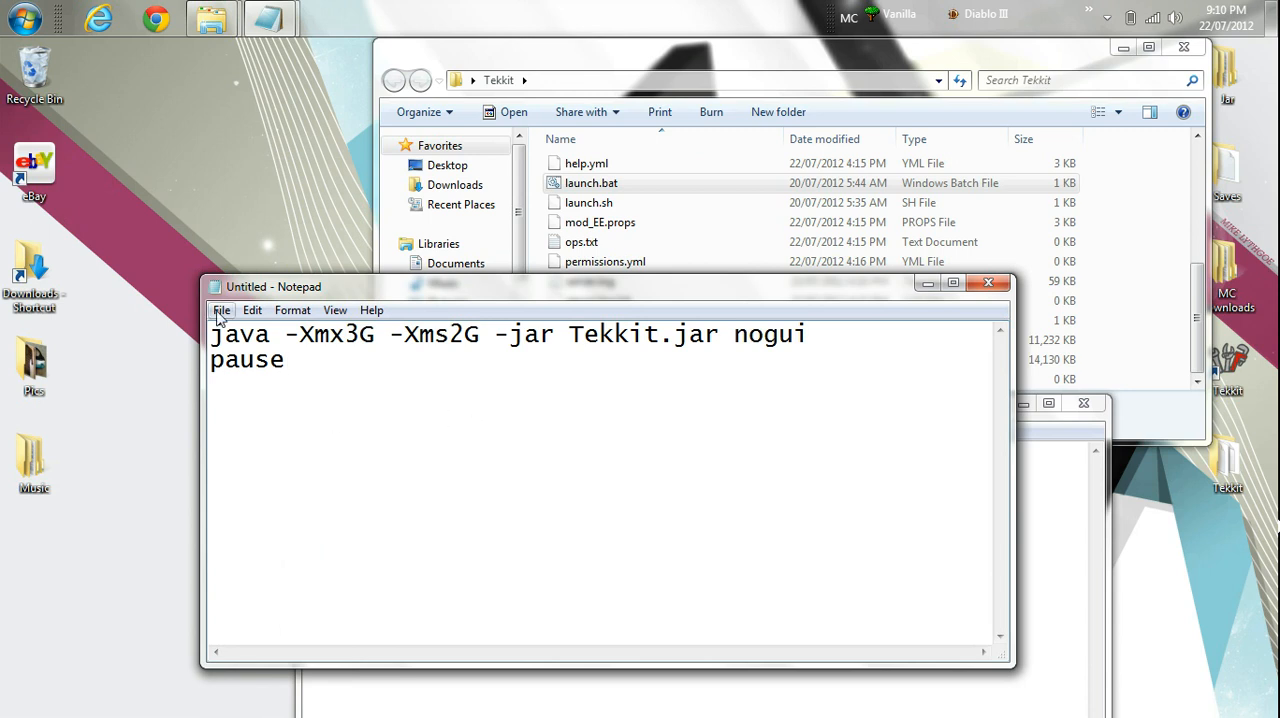
Save the script as runserver.bat on the Desktop with Save as type set to All Files
{"action": "left_click", "coordinate": [220, 310]}
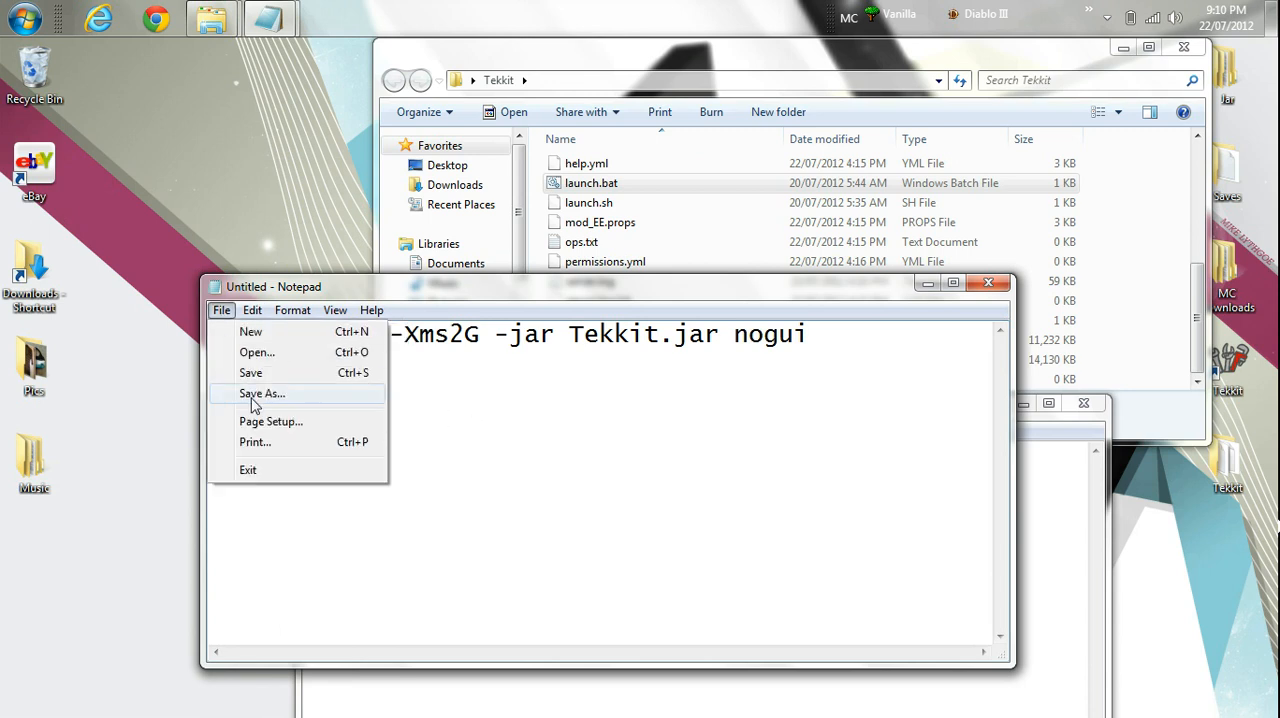
{"action": "left_click", "coordinate": [262, 392]}
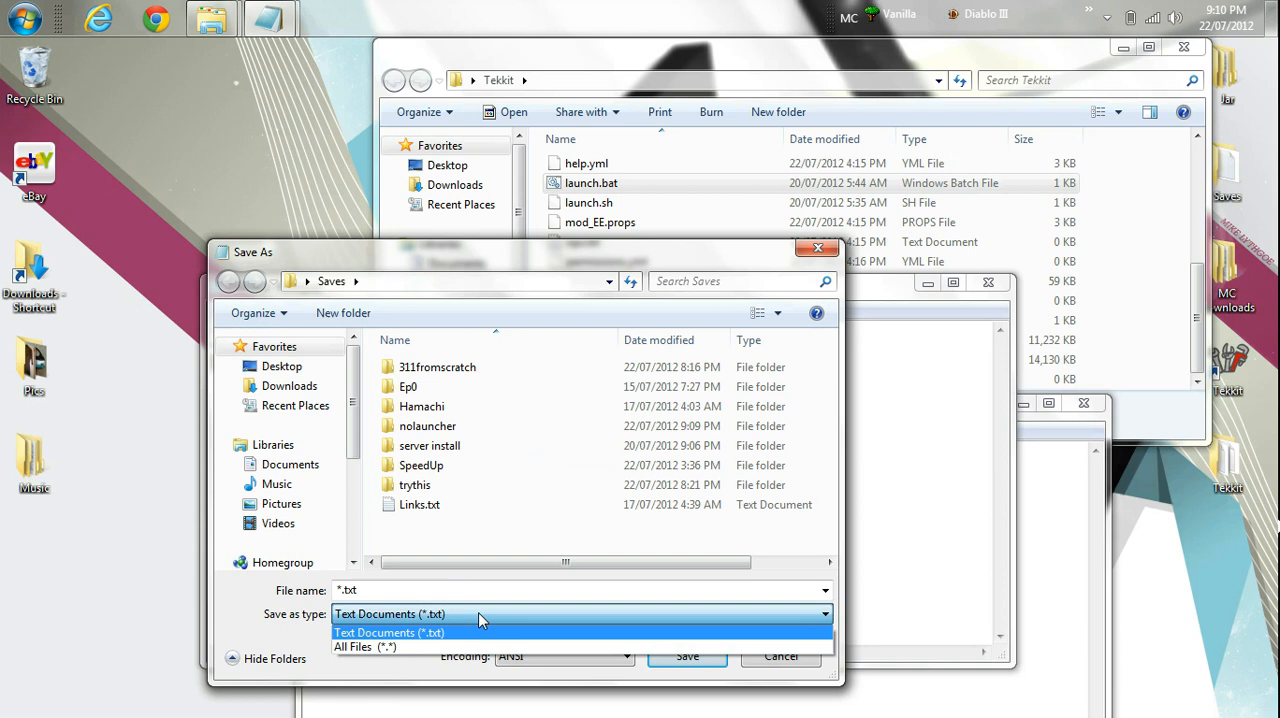
{"action": "left_click", "coordinate": [364, 646]}
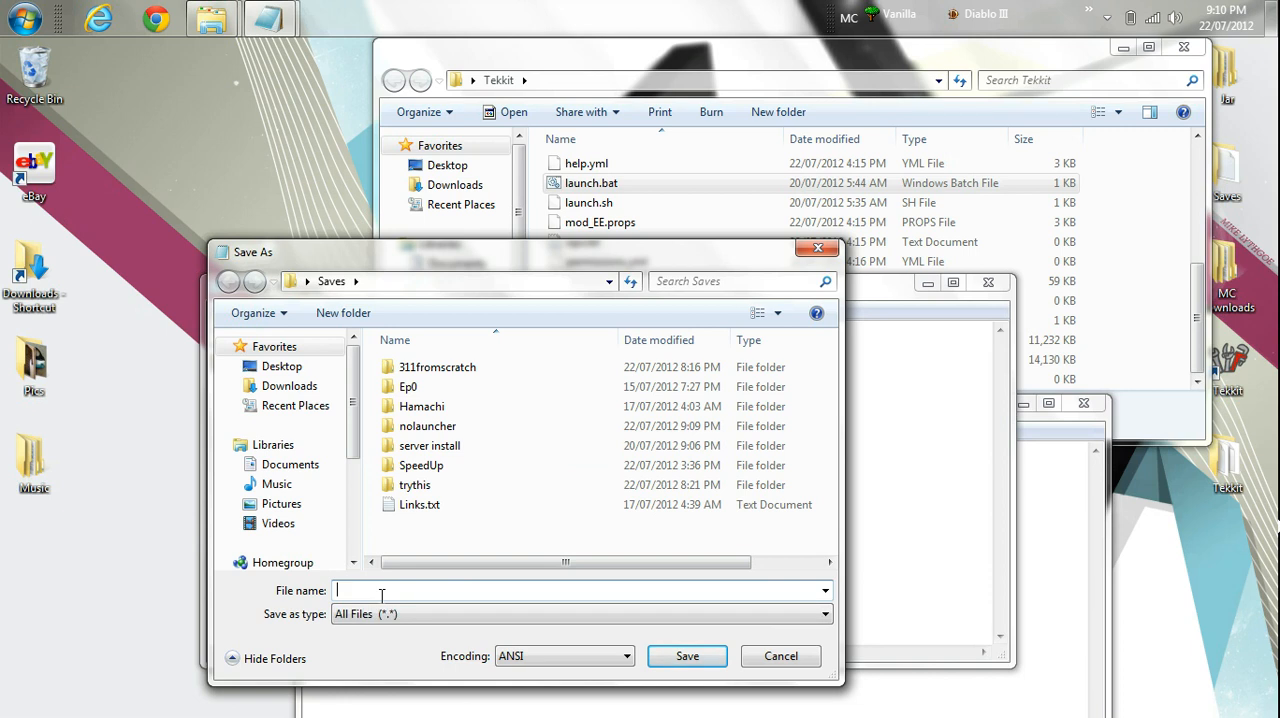
{"action": "type", "text": "runserver"}
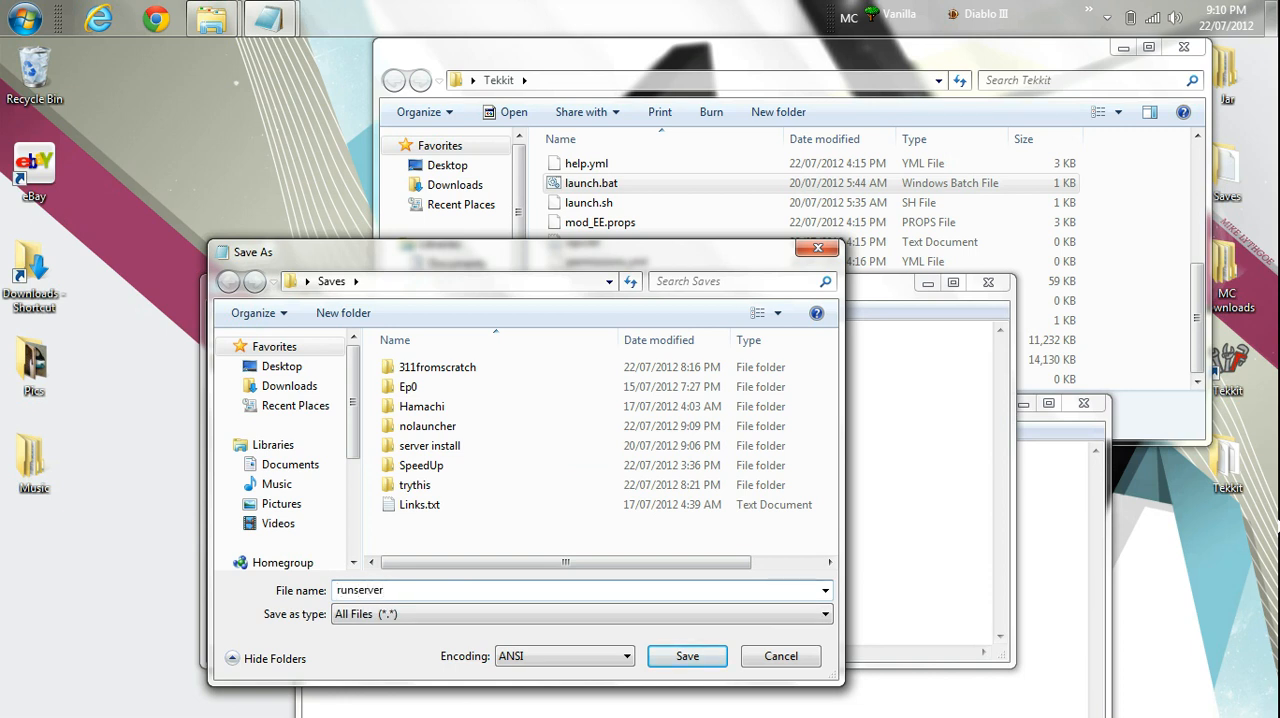
{"action": "type", "text": ".bat"}
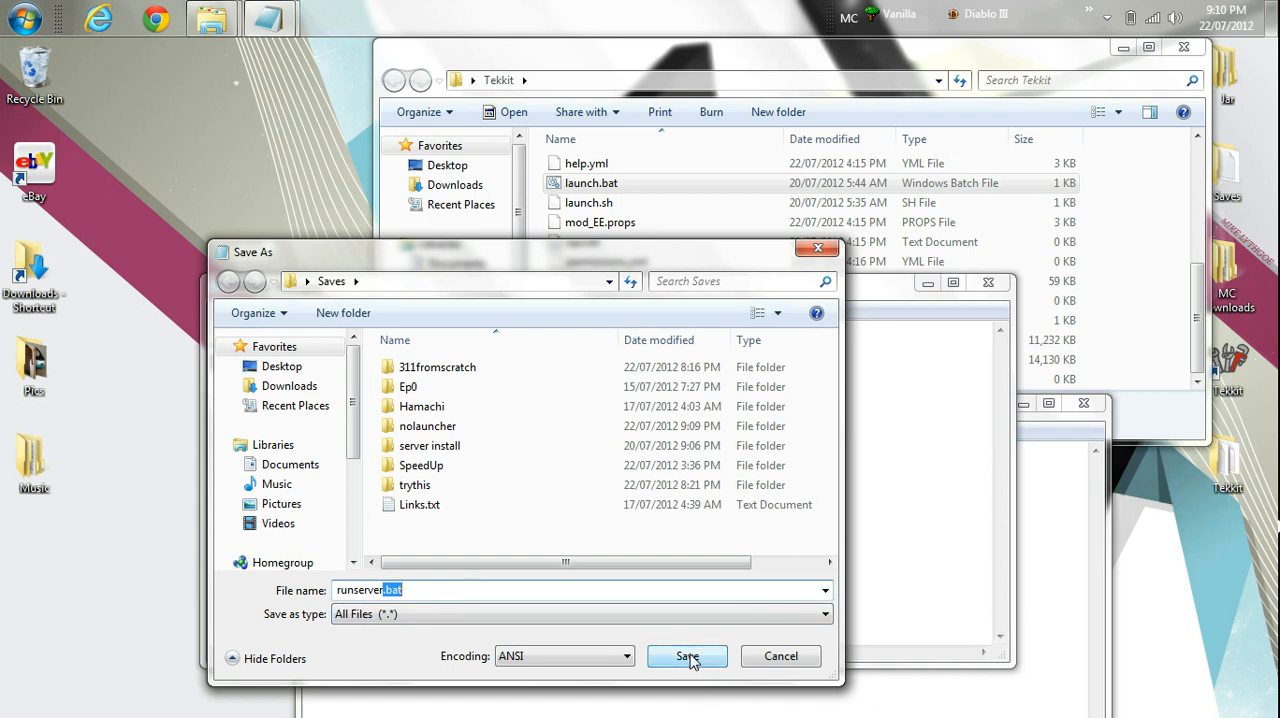
{"action": "left_click", "coordinate": [282, 366]}
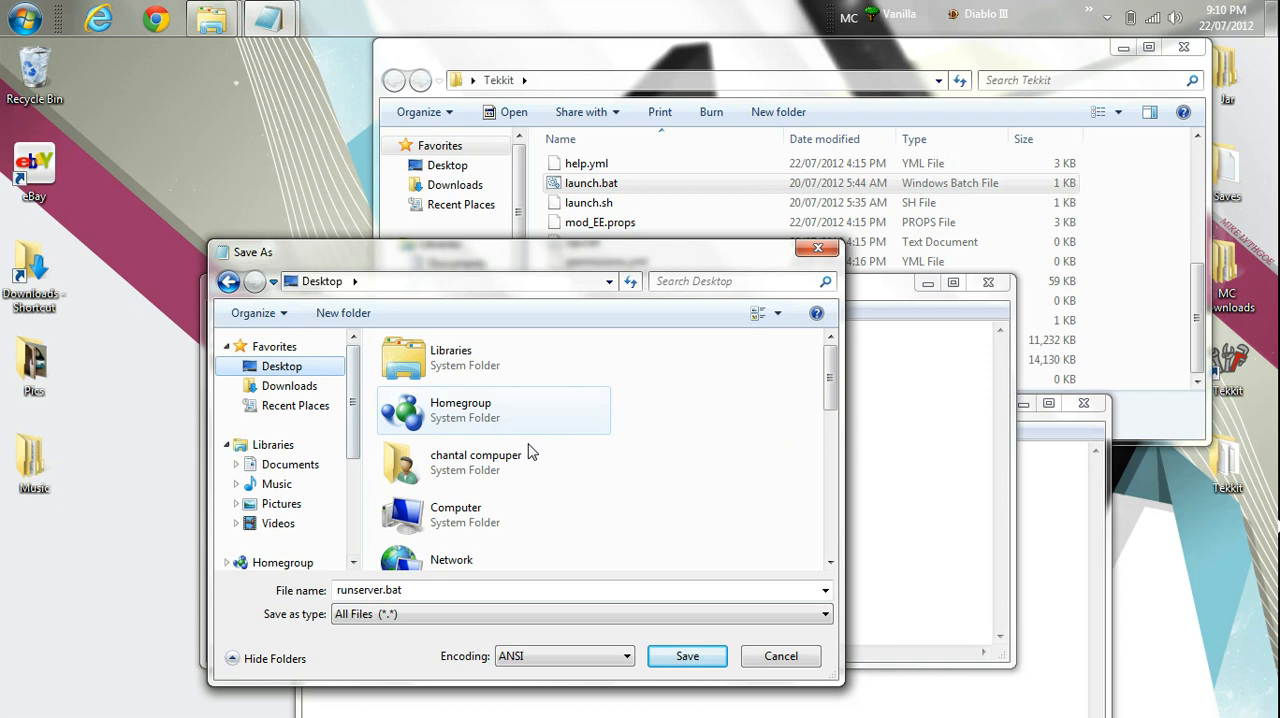
{"action": "left_click", "coordinate": [688, 656]}
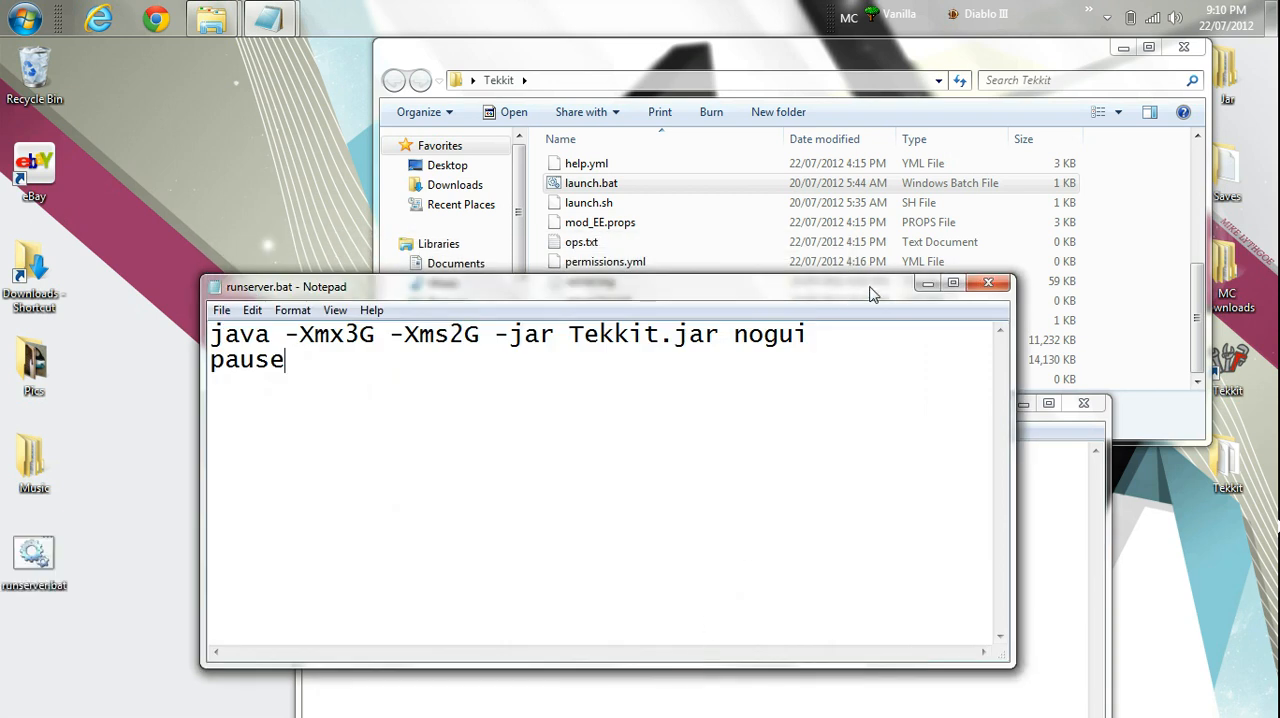
{"action": "mouse_move", "coordinate": [984, 284]}
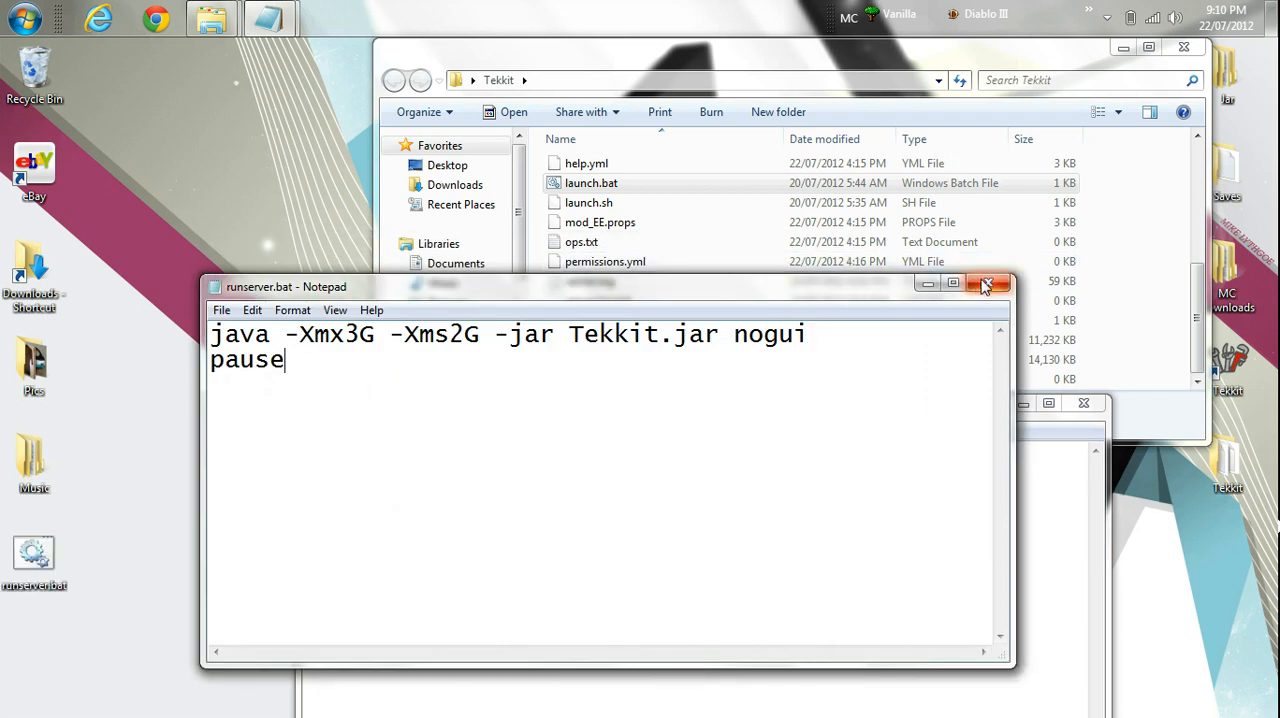
Close Notepad and launch runserver.bat so the Tekkit server starts in a console
{"action": "left_click", "coordinate": [1002, 284]}
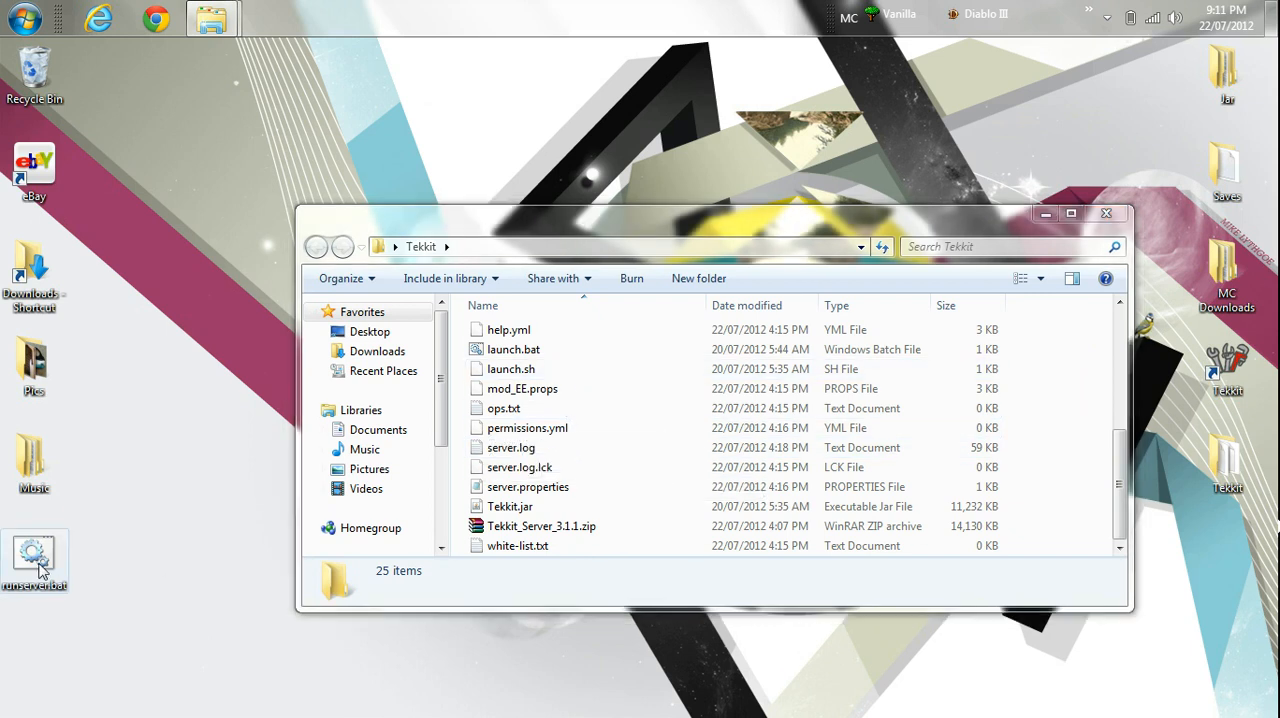
{"action": "left_click", "coordinate": [520, 544]}
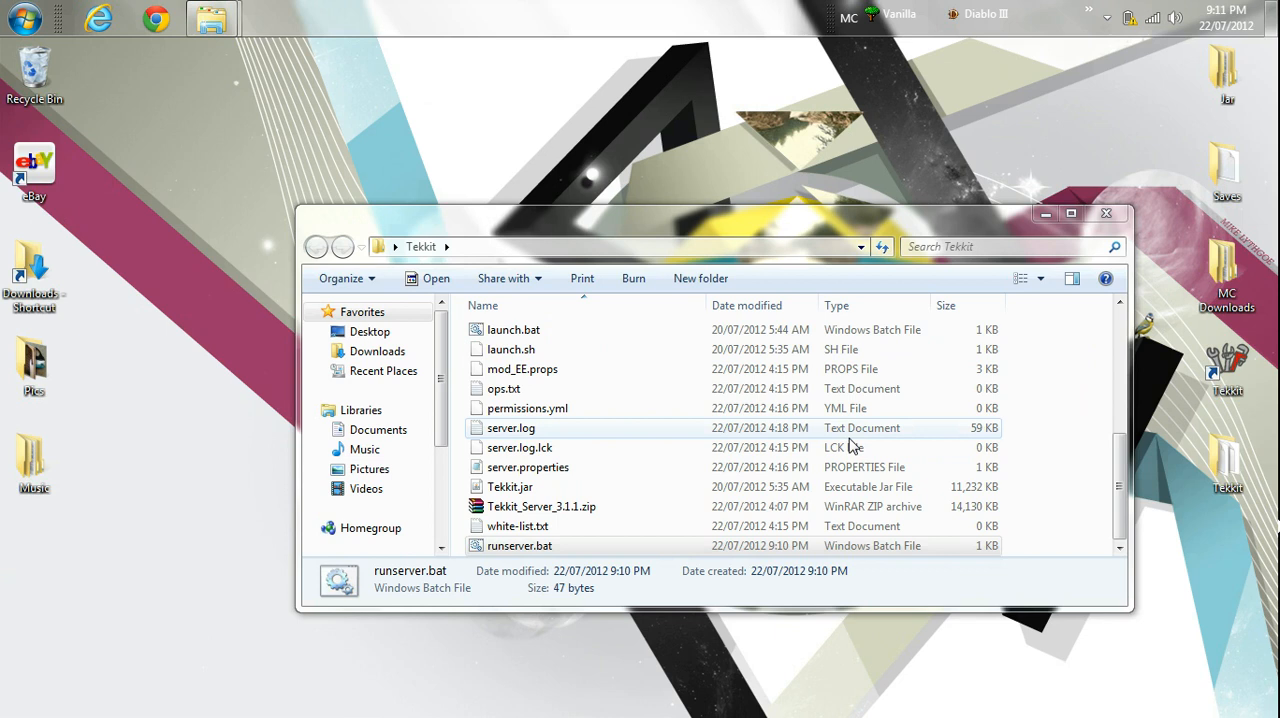
{"action": "left_click", "coordinate": [520, 544]}
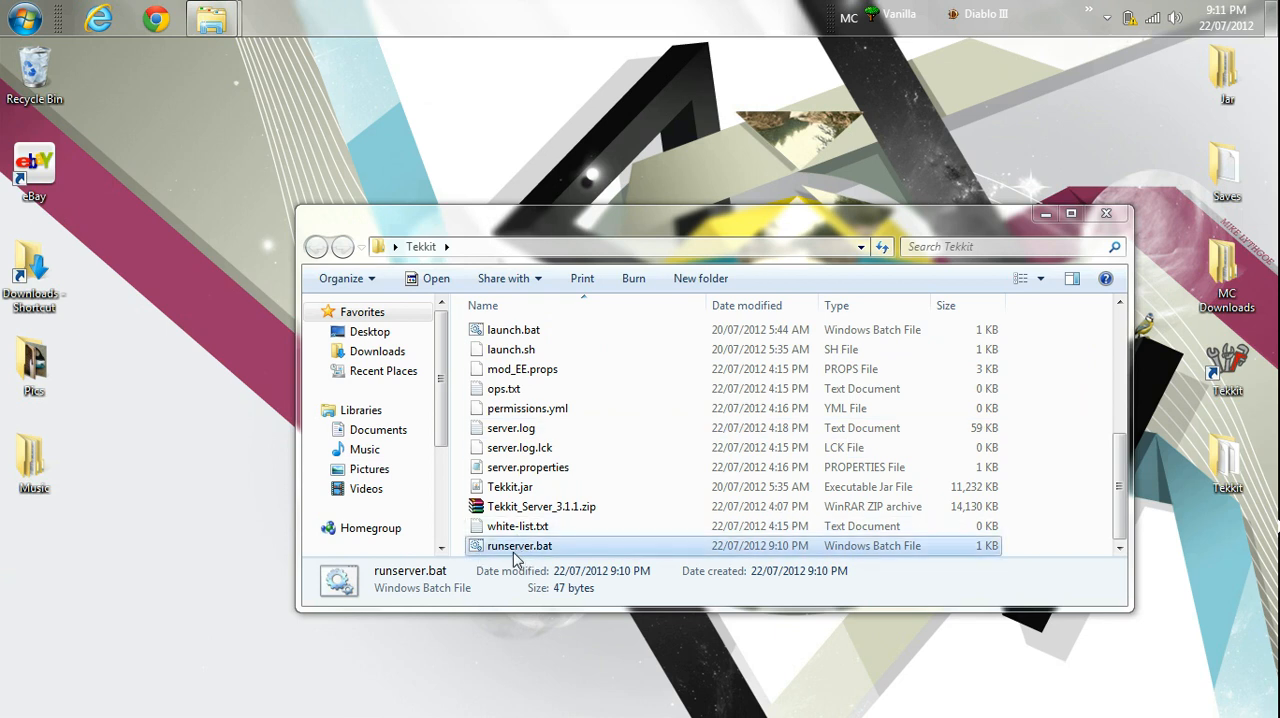
{"action": "double_click", "coordinate": [520, 544]}
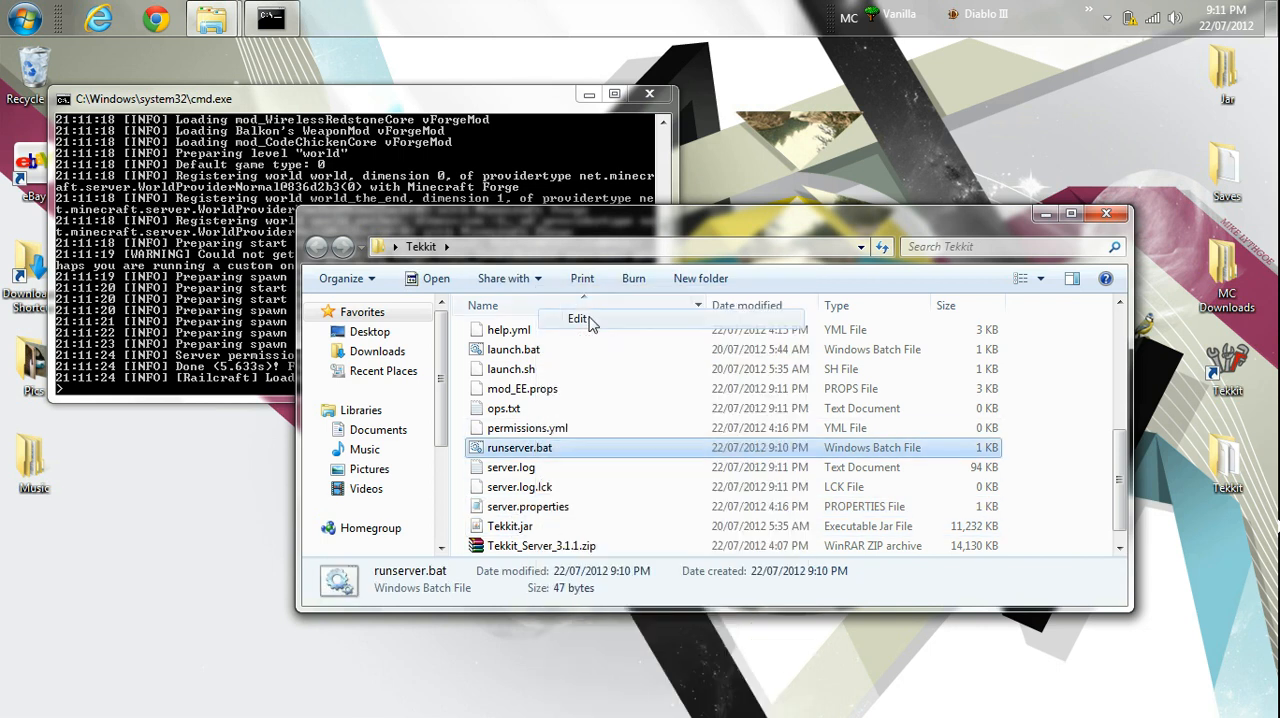
Open runserver.bat via Edit and review the Tekkit.jar launch command
{"action": "left_click", "coordinate": [578, 318]}
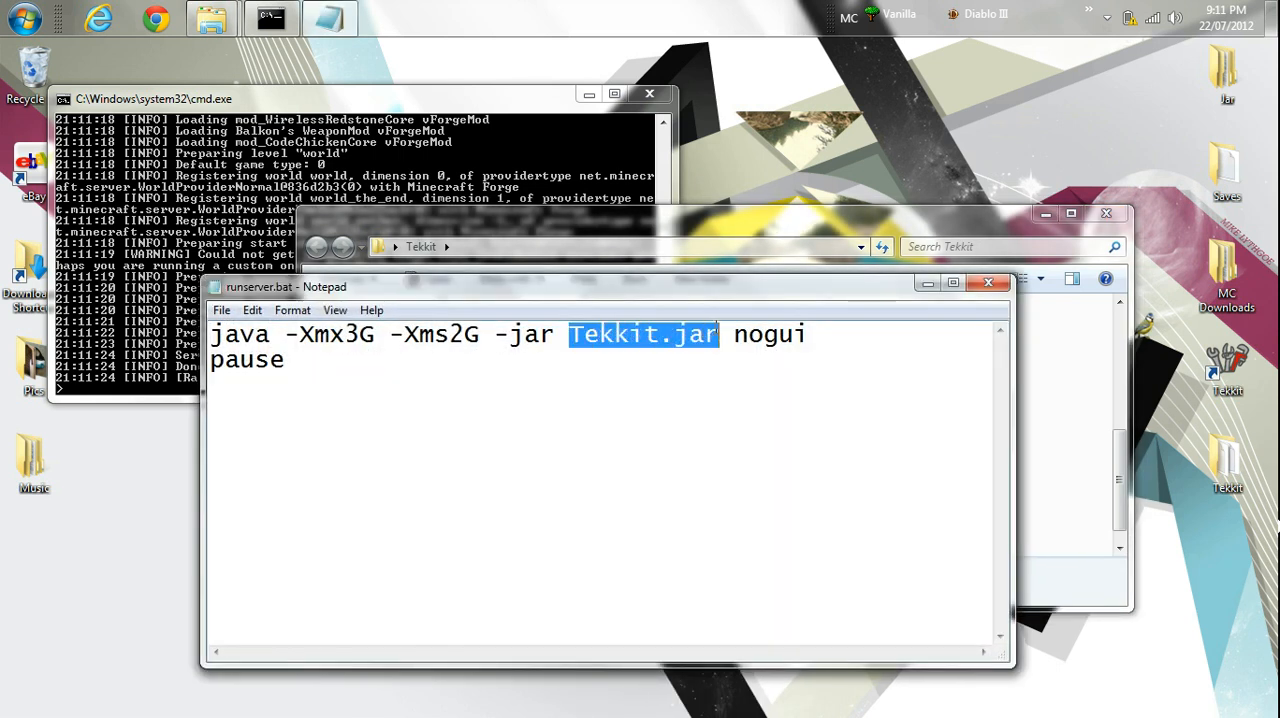
{"action": "mouse_move", "coordinate": [656, 412]}
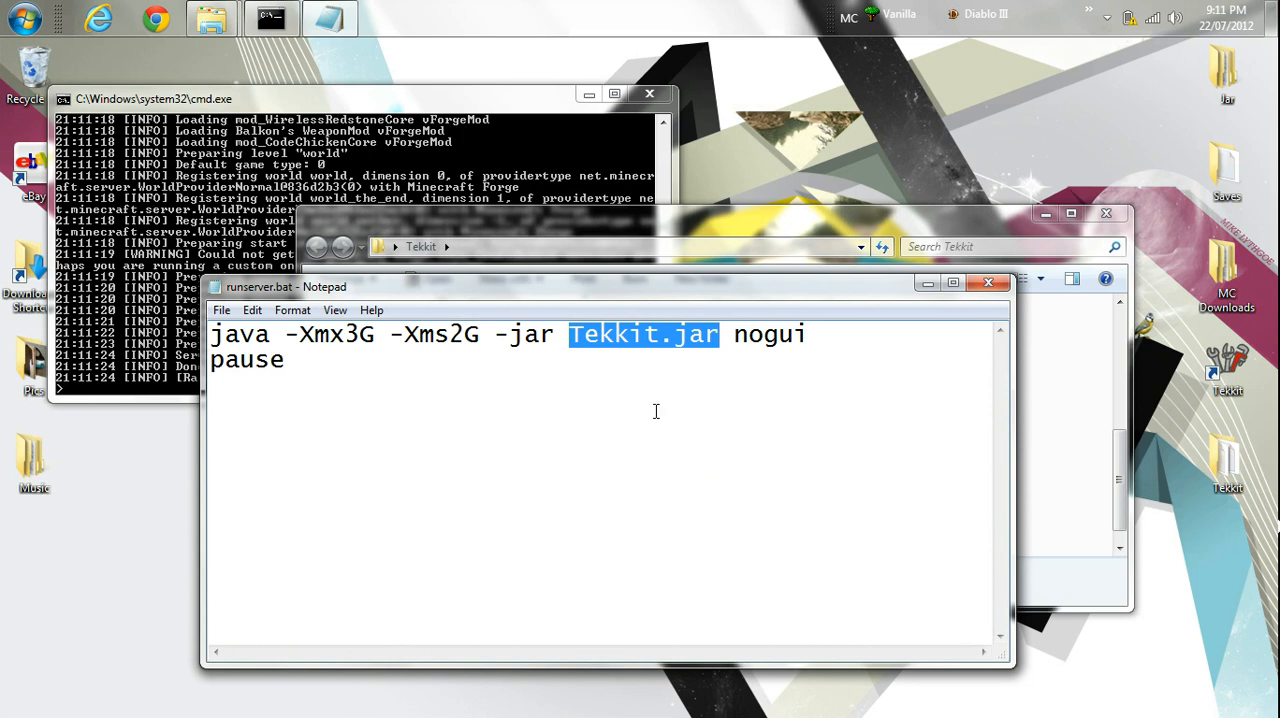
{"action": "mouse_move", "coordinate": [1156, 468]}
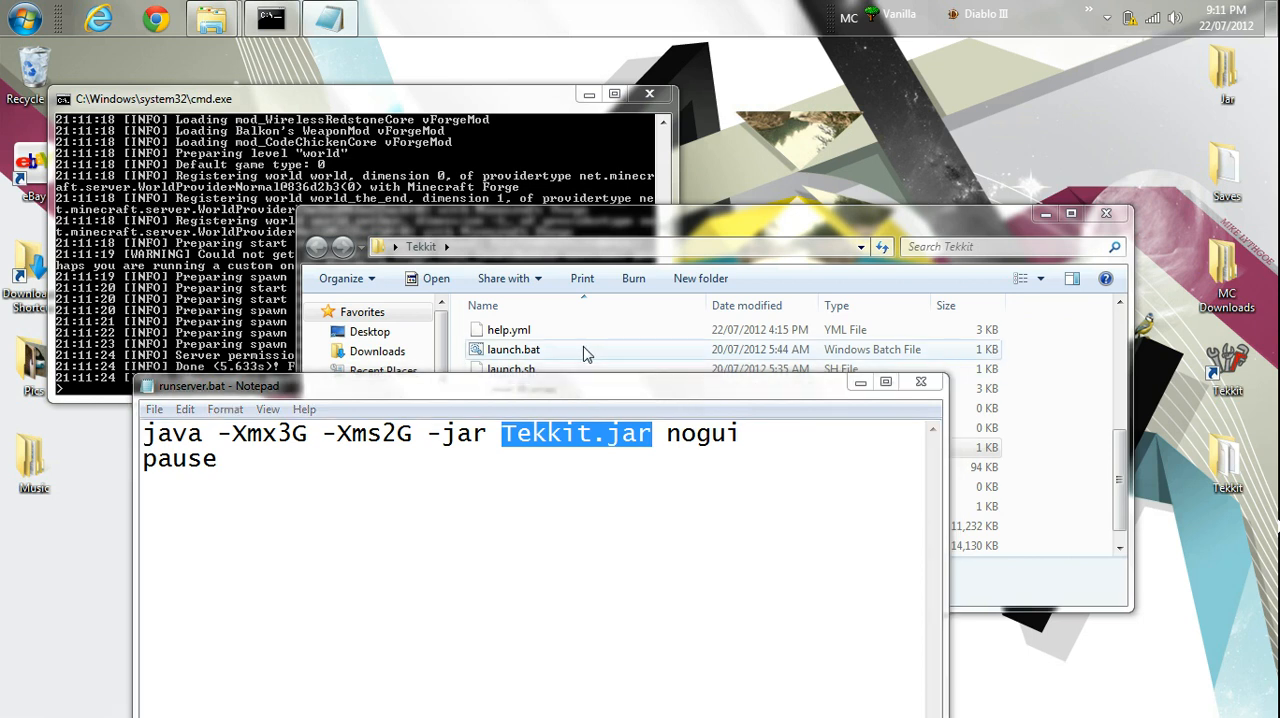
{"action": "left_click", "coordinate": [642, 524]}
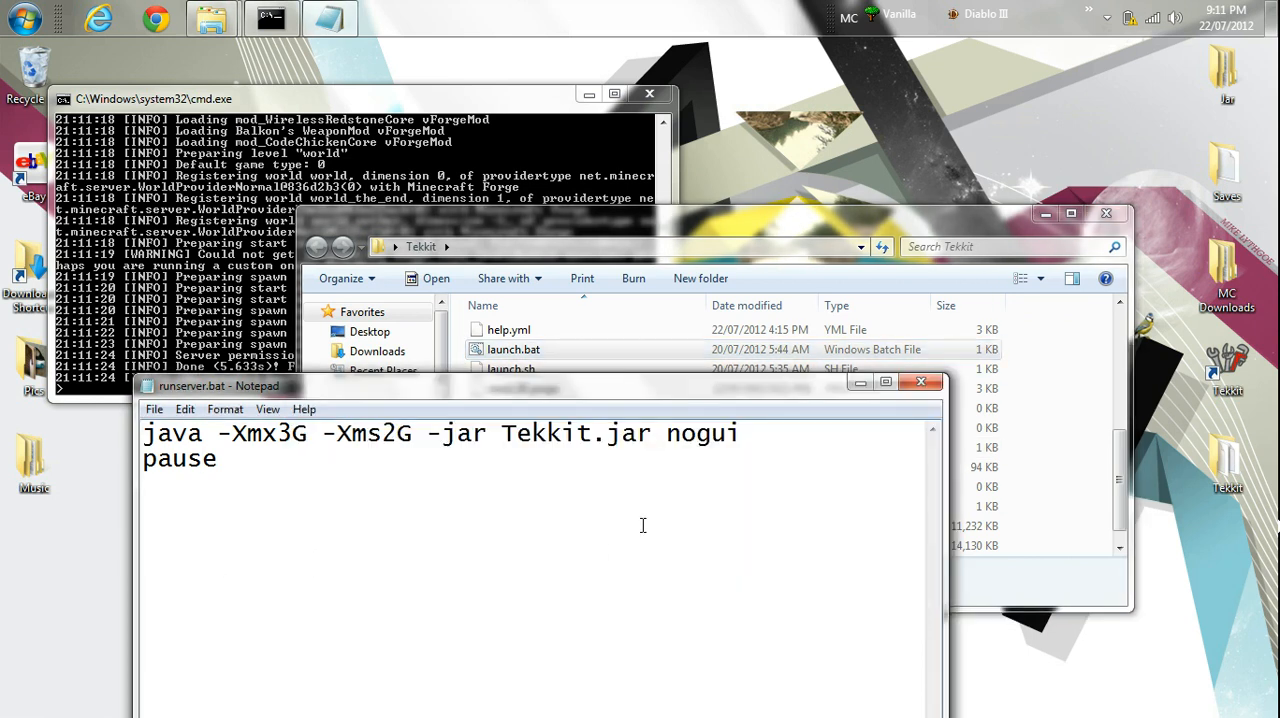
{"action": "double_click", "coordinate": [576, 432]}
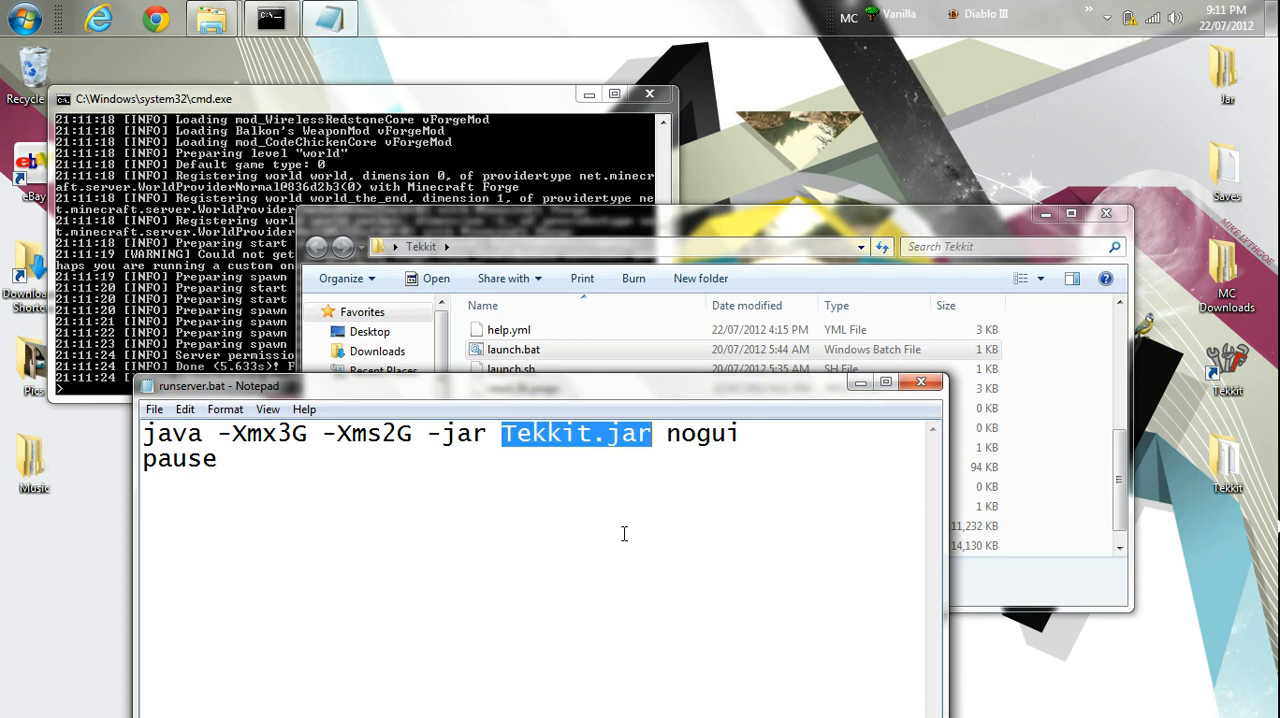
{"action": "left_click_drag", "start_coordinate": [220, 386], "coordinate": [236, 318]}
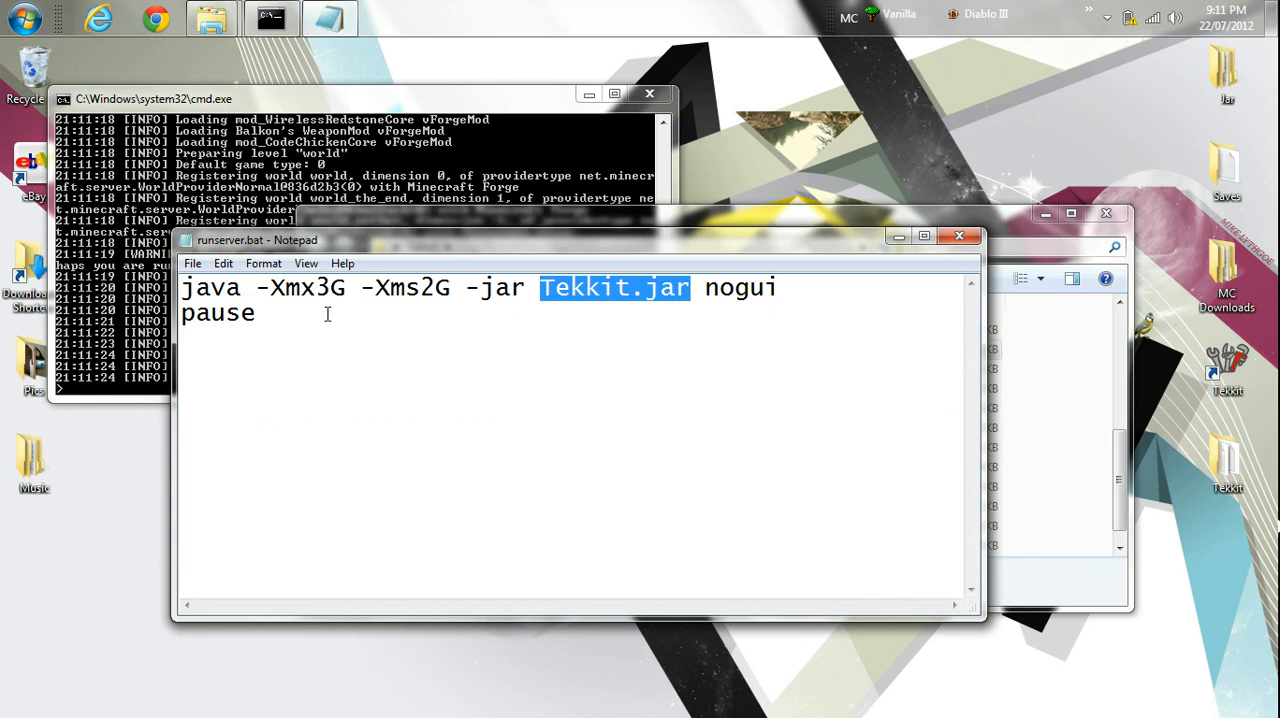
{"action": "mouse_move", "coordinate": [496, 306]}
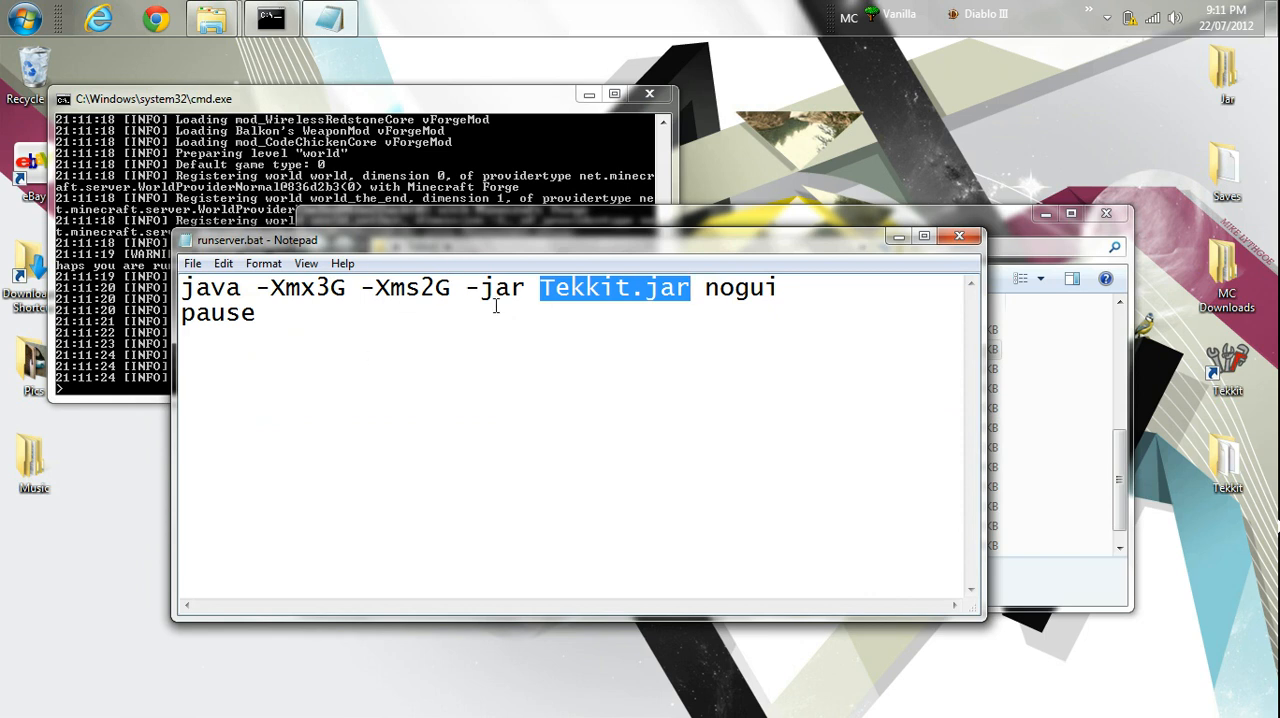
{"action": "left_click", "coordinate": [256, 312]}
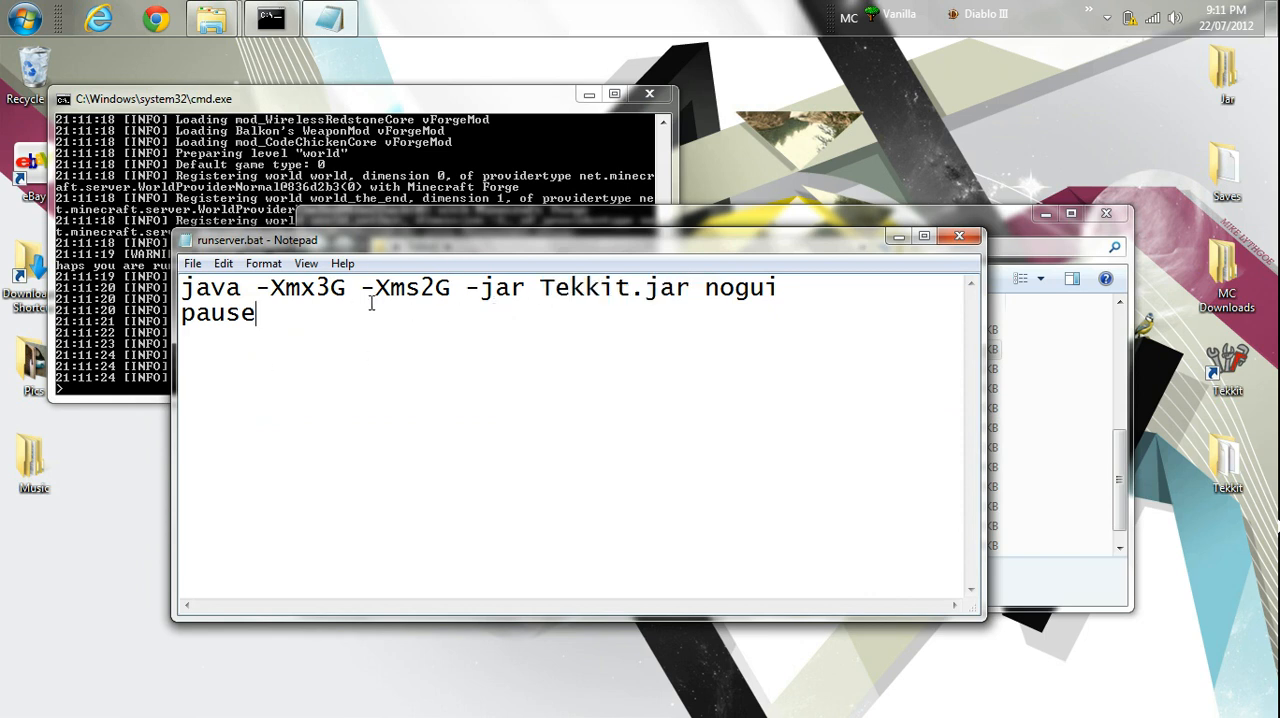
{"action": "mouse_move", "coordinate": [338, 260]}
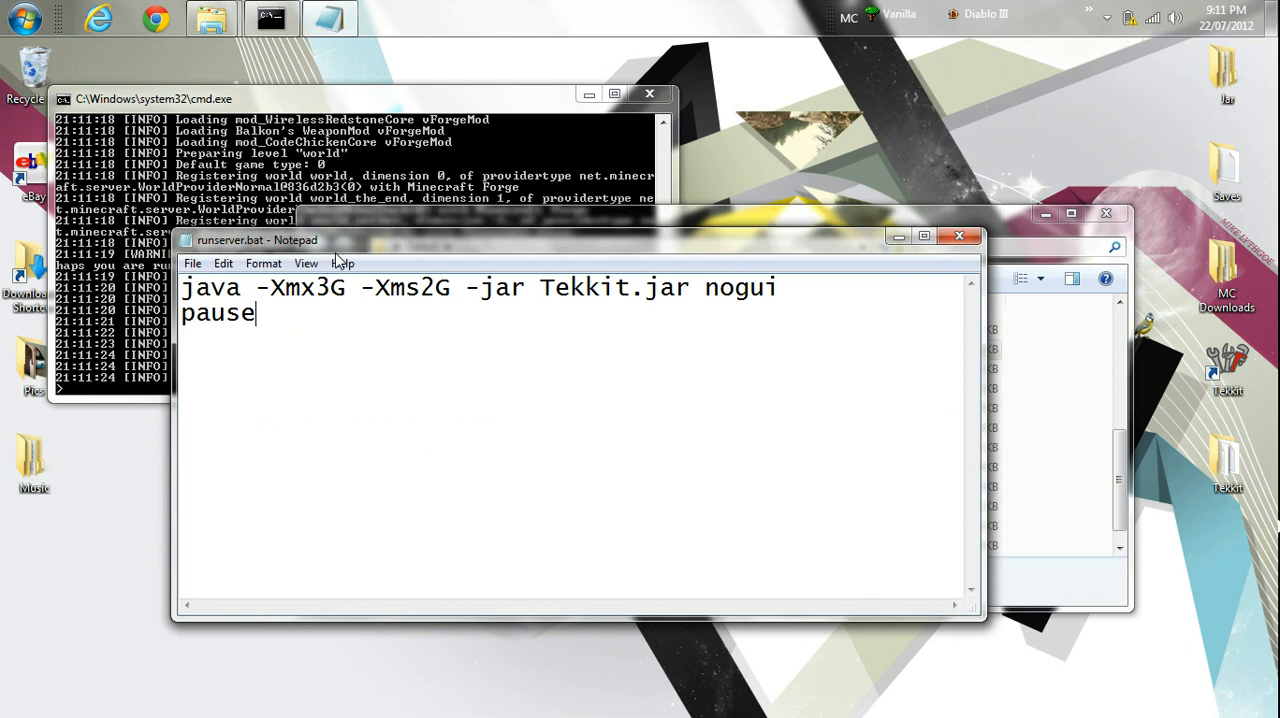
{"action": "mouse_move", "coordinate": [300, 338]}
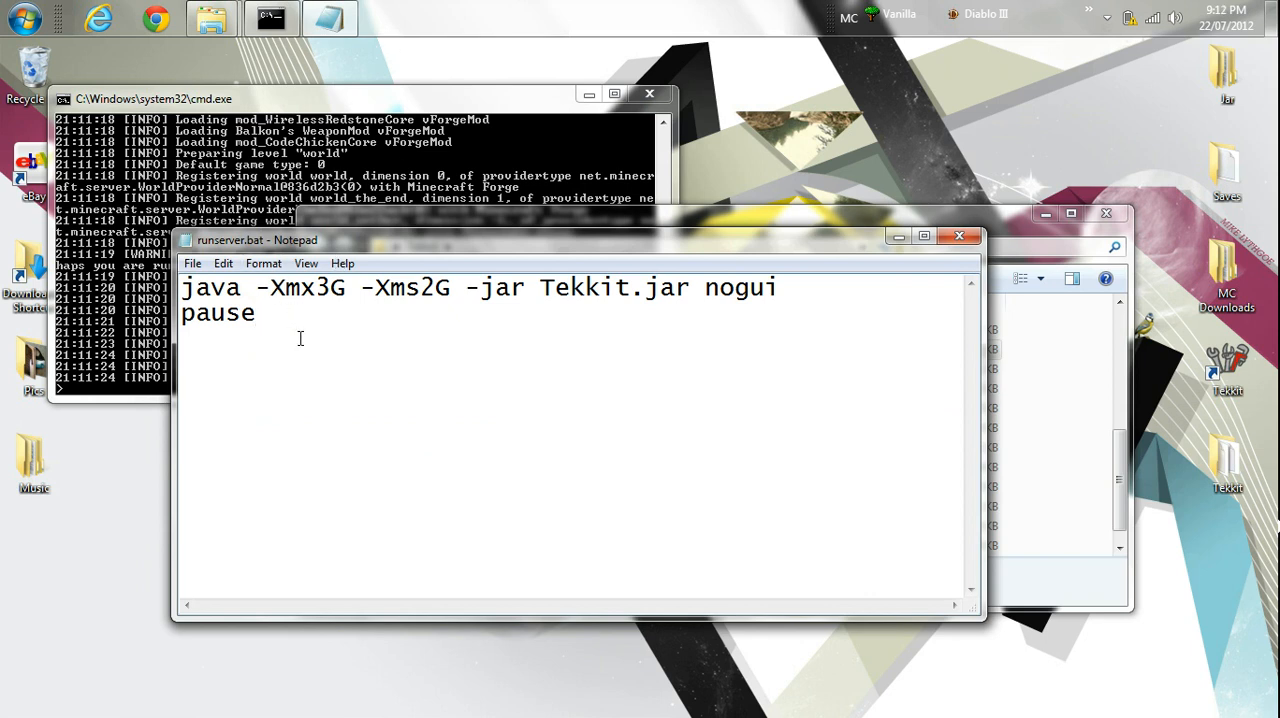
{"action": "key", "text": "ctrl+a"}
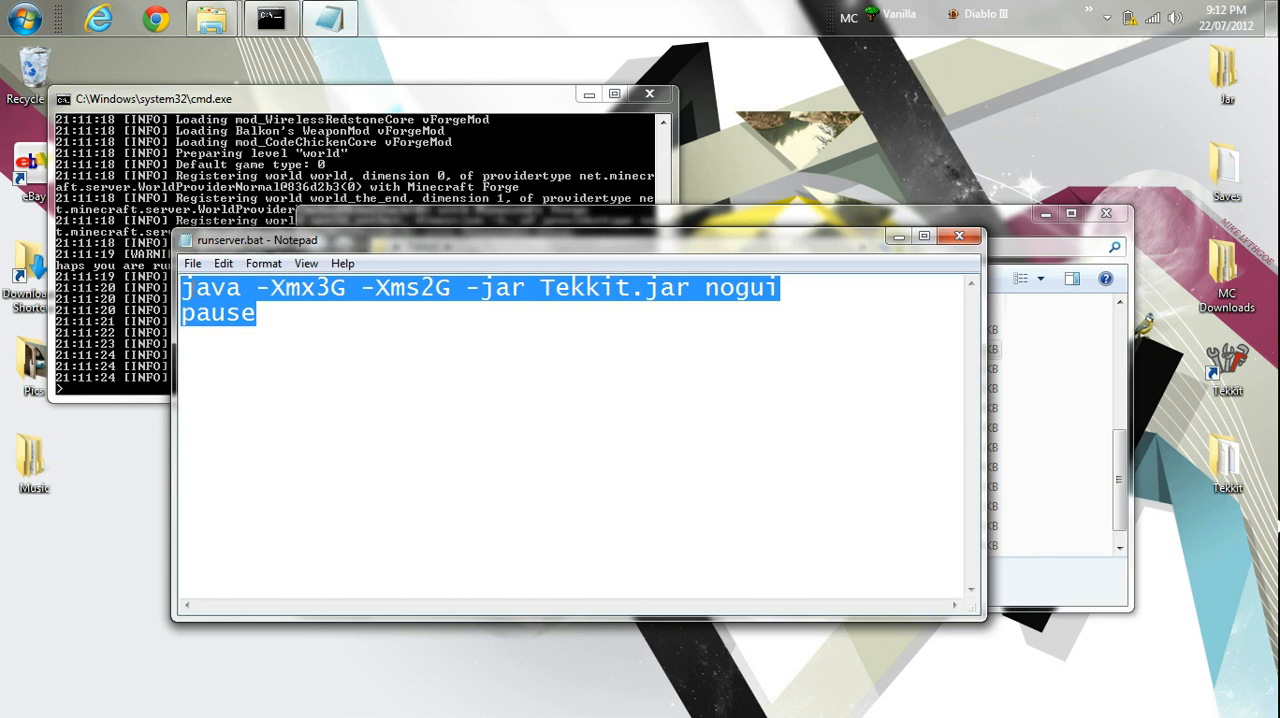
{"action": "left_click", "coordinate": [380, 524]}
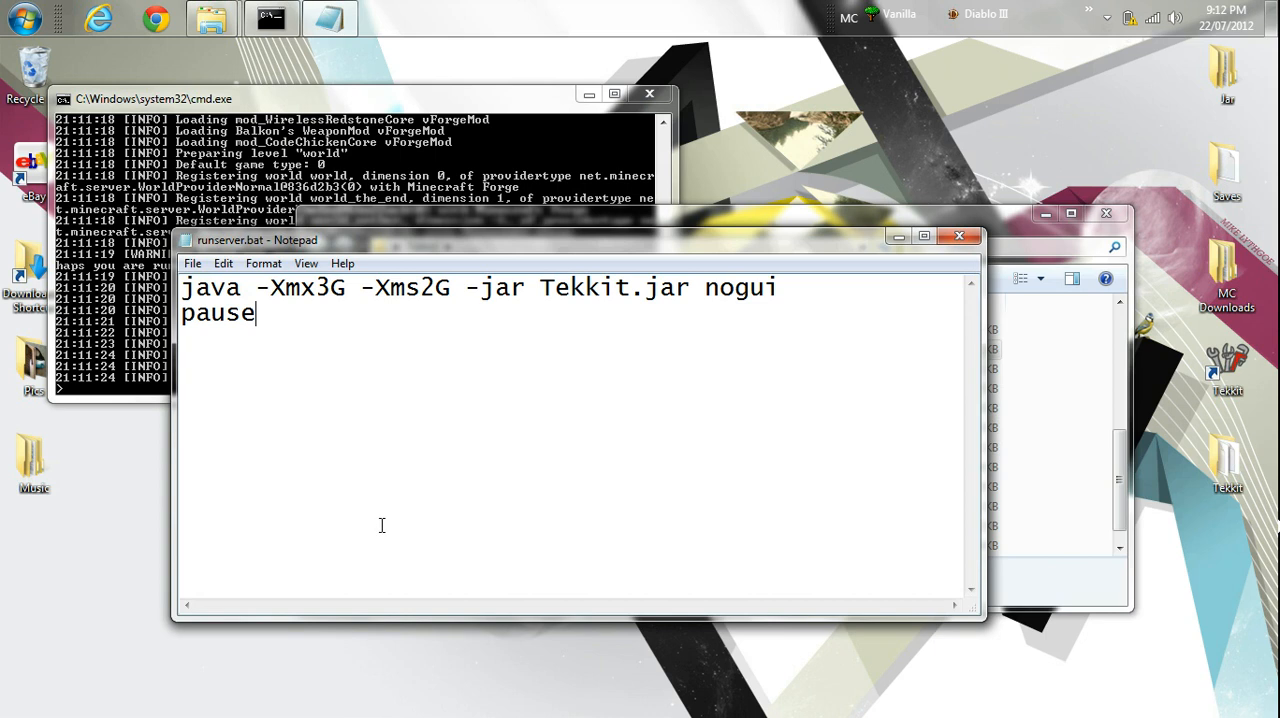
{"action": "mouse_move", "coordinate": [384, 512]}
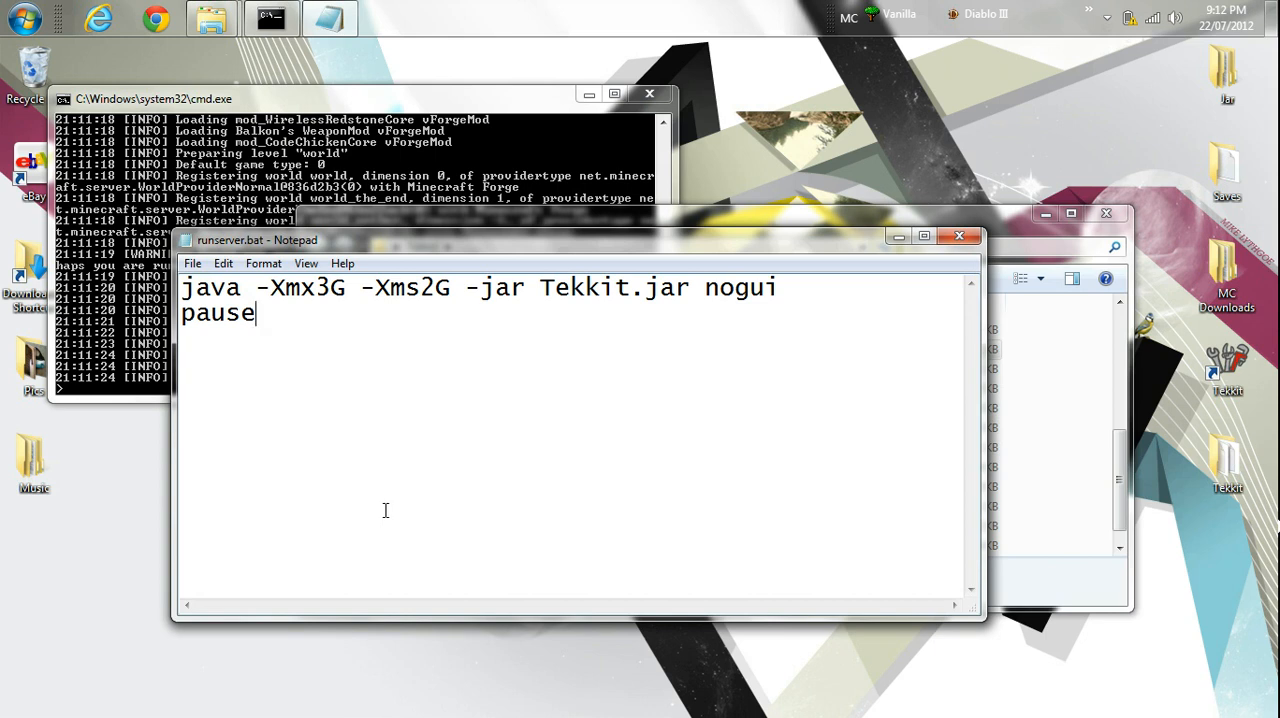
{"action": "mouse_move", "coordinate": [302, 220]}
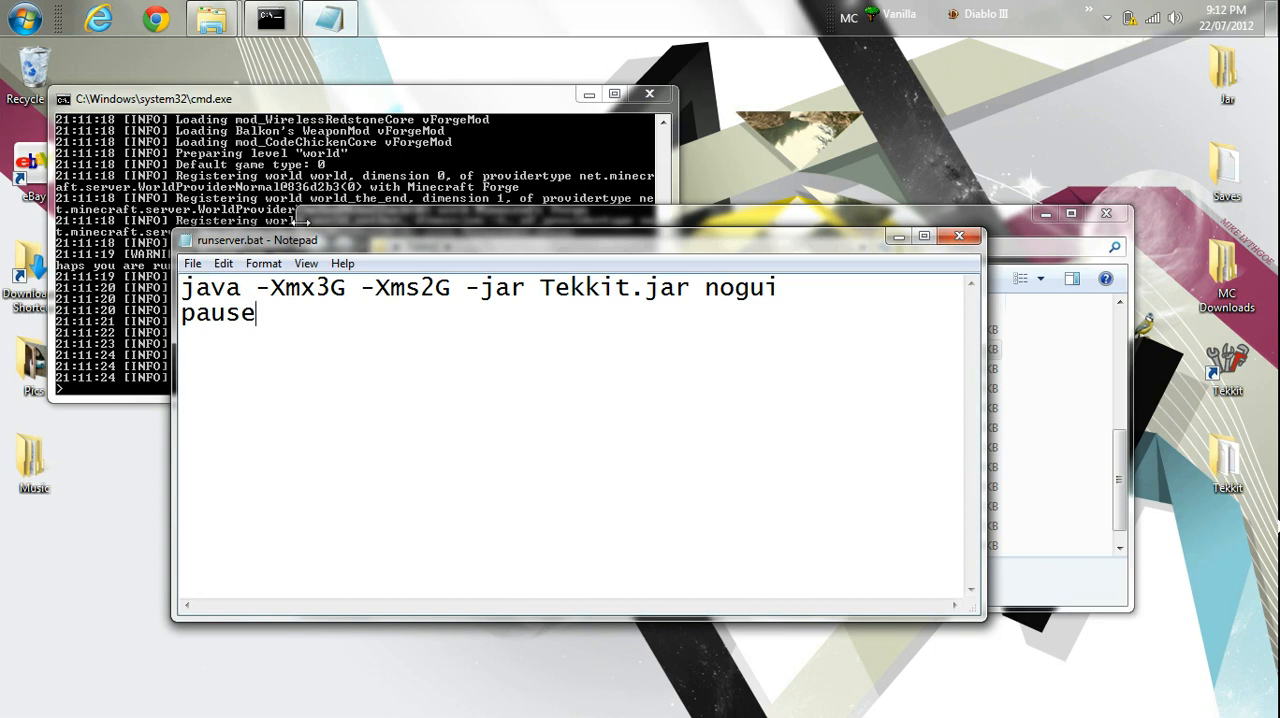
{"action": "mouse_move", "coordinate": [576, 420]}
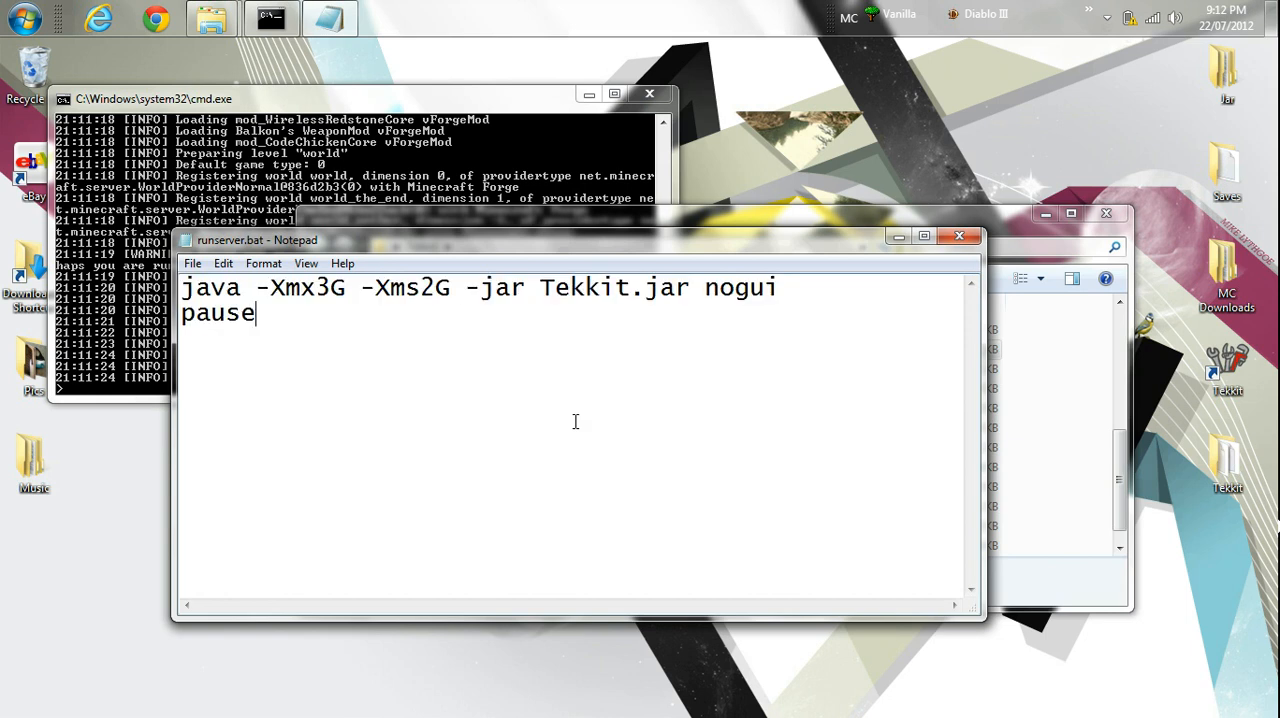
{"action": "mouse_move", "coordinate": [696, 556]}
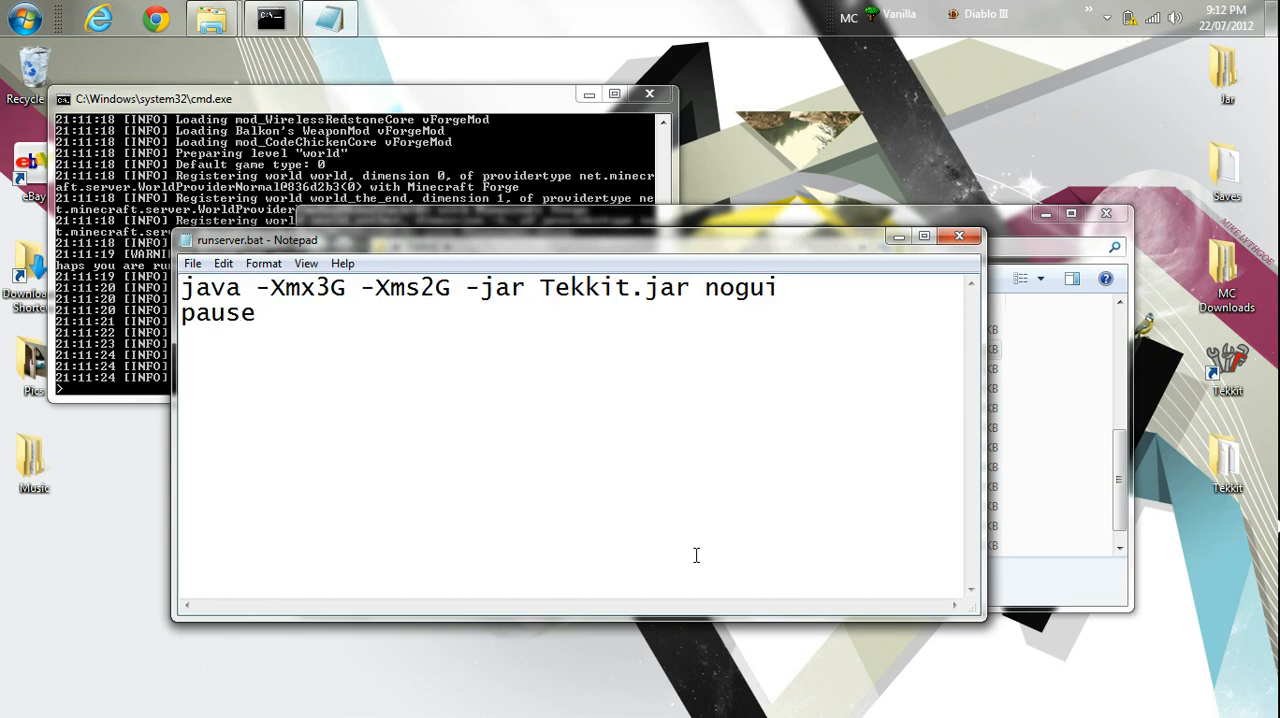